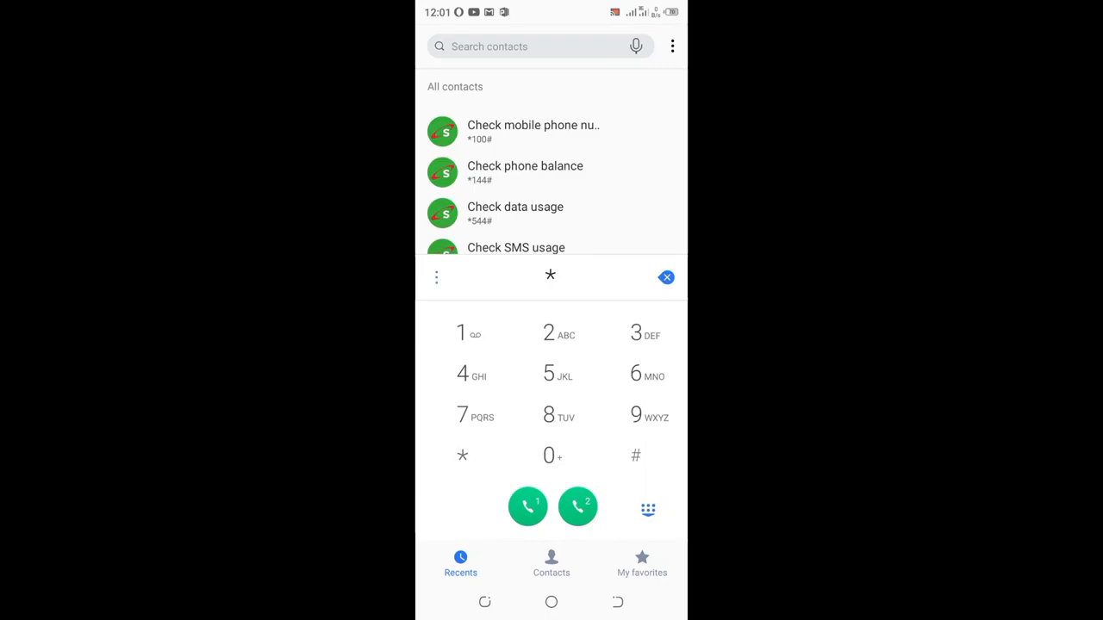
Dial the Safaricom USSD code, then choose M-PESA and Statement.
left_click(533, 131)
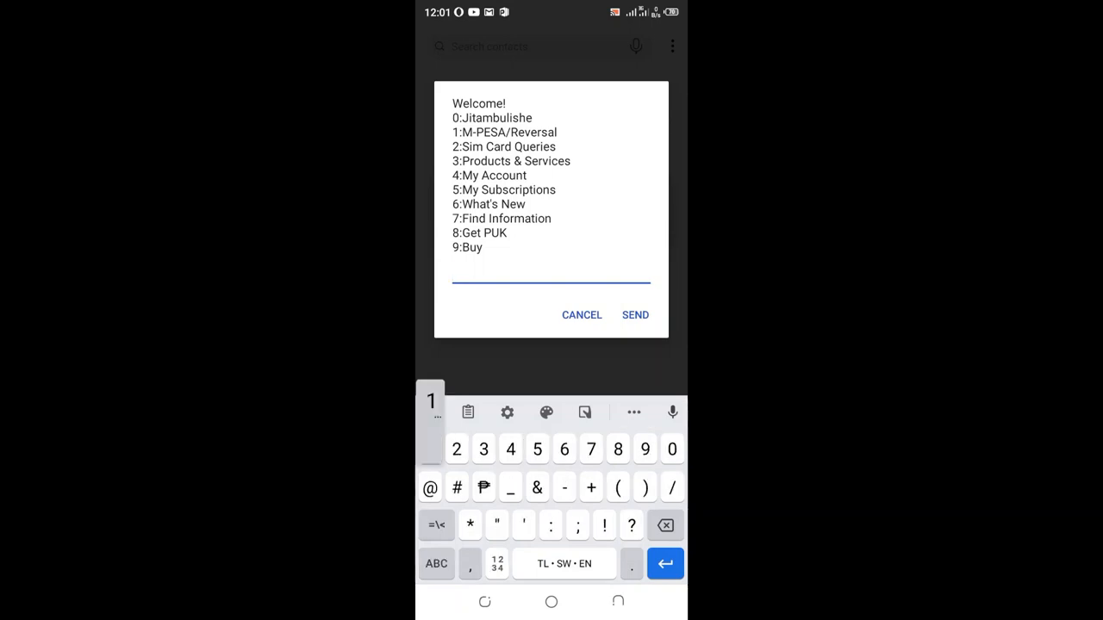
left_click(635, 315)
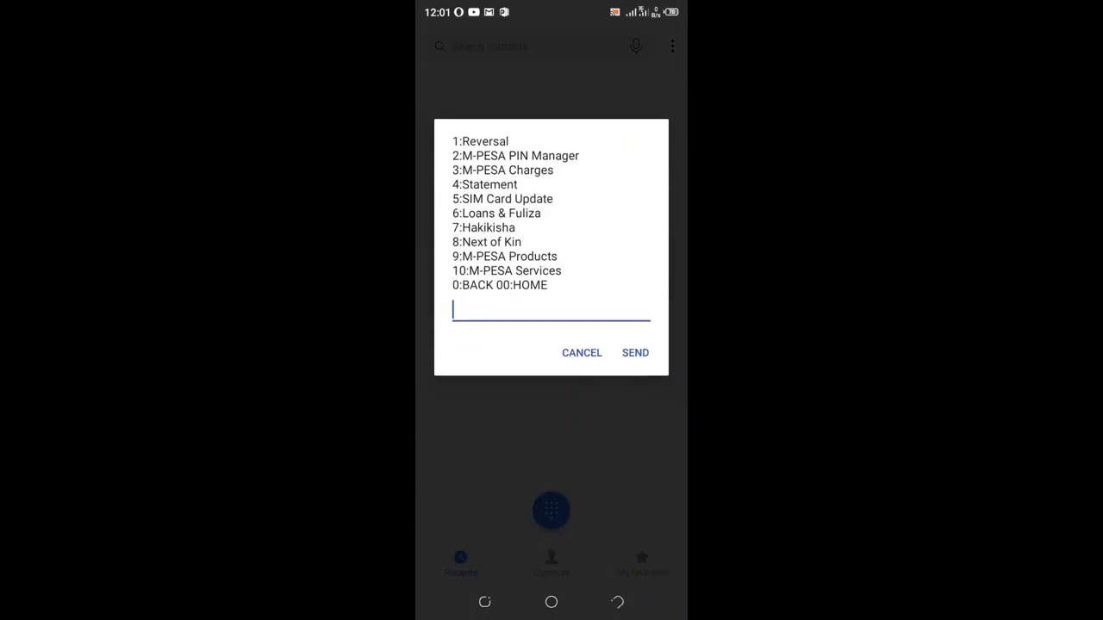
left_click(550, 311)
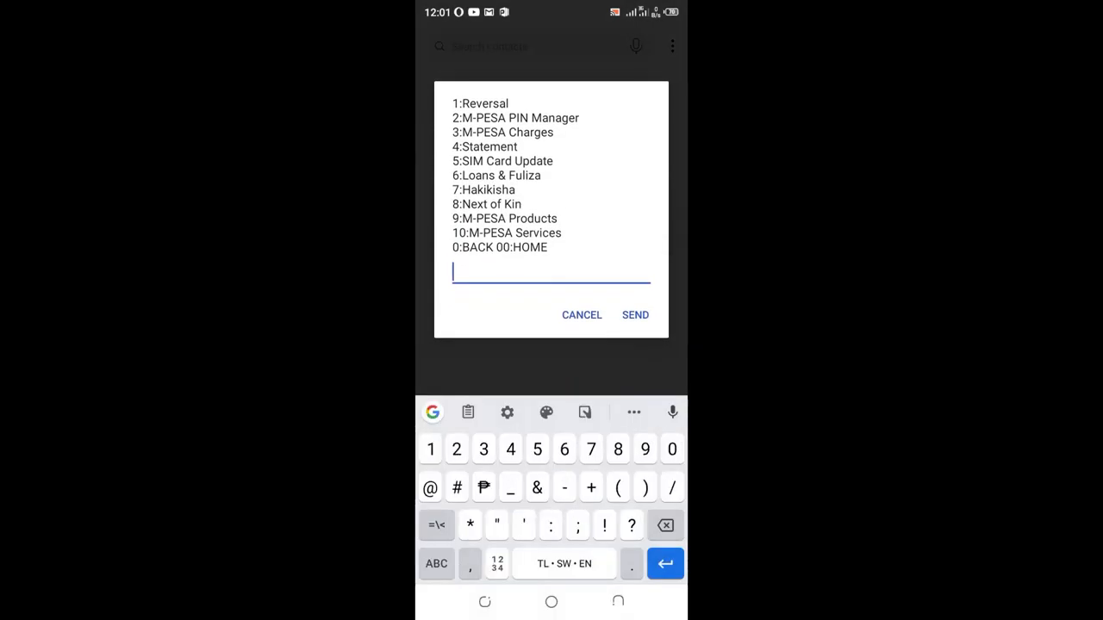
left_click(635, 314)
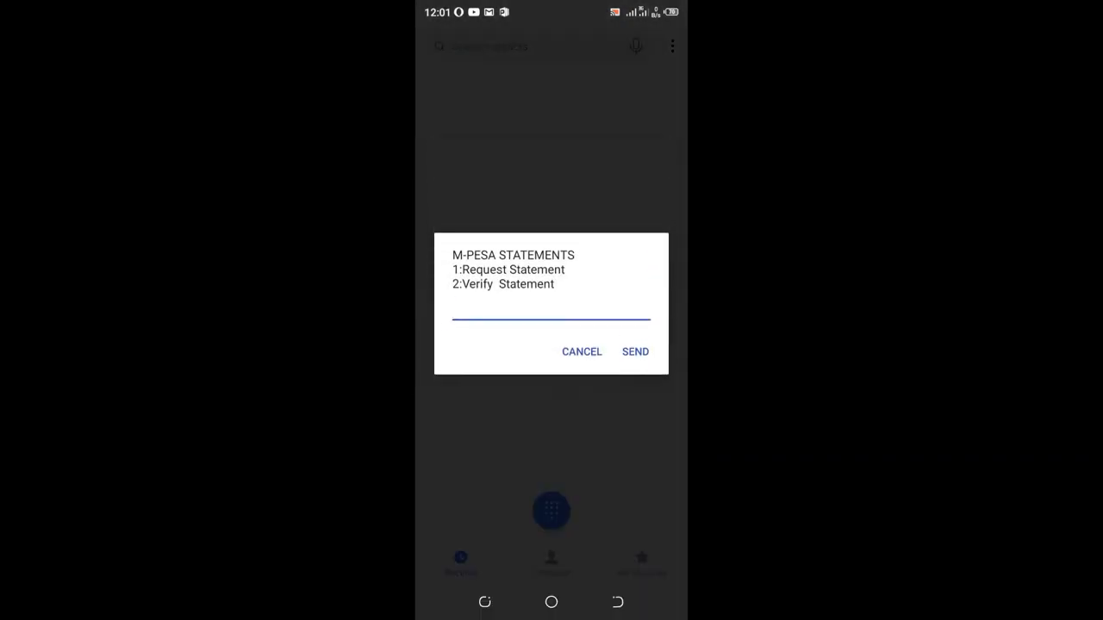
Choose Request Statement (1), then Full Statement (1).
type("1")
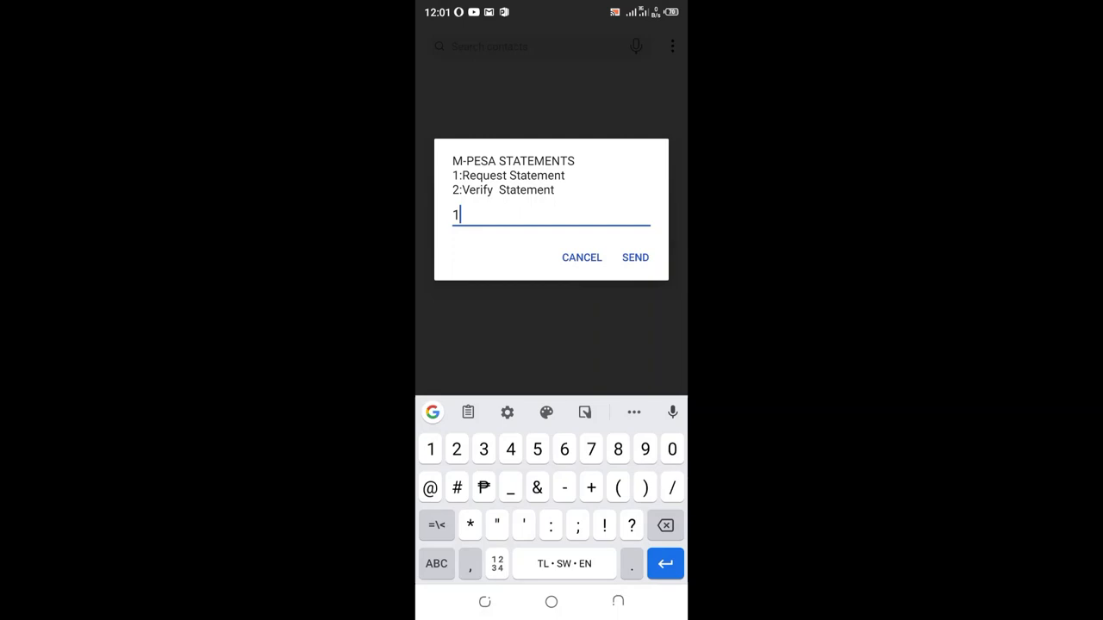
left_click(636, 256)
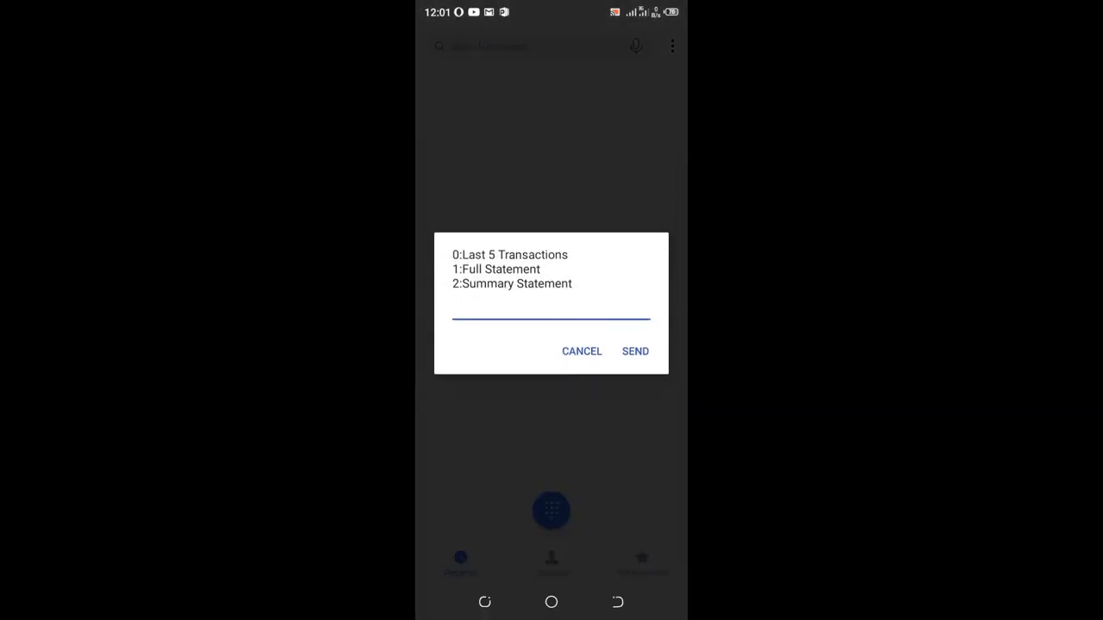
left_click(551, 319)
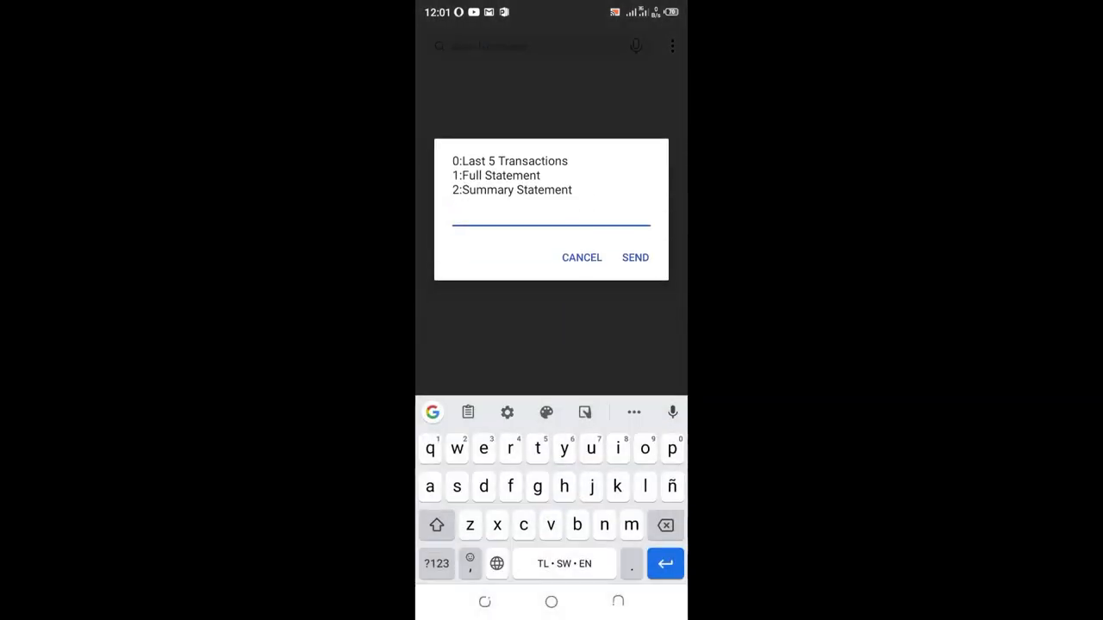
left_click(635, 257)
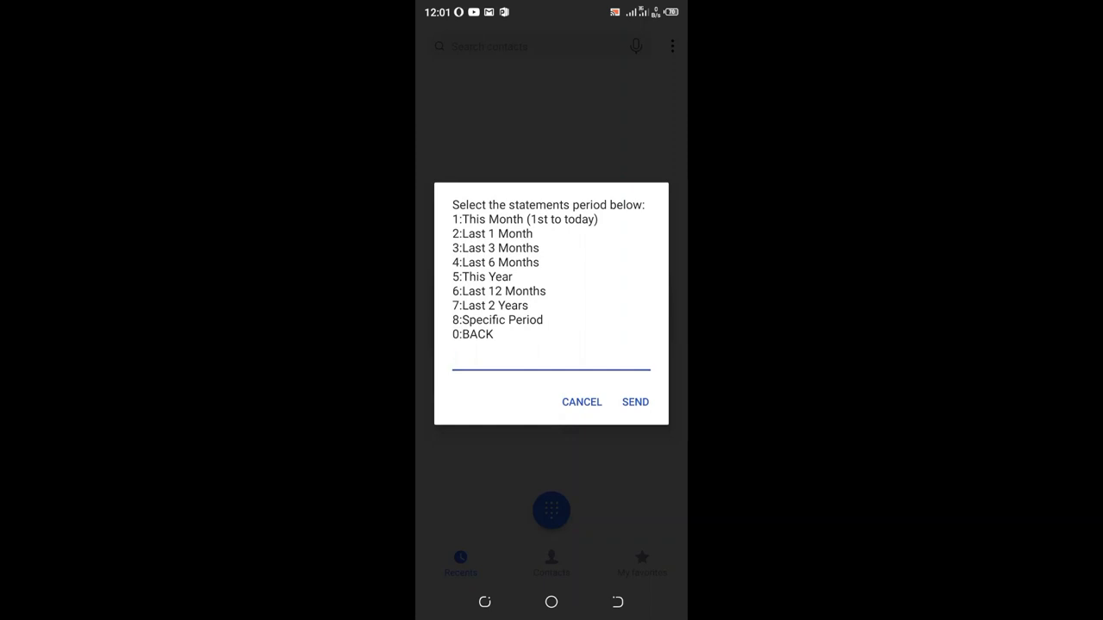
Choose Last 2 Years (7) as the period and option 1 for a new email.
left_click(550, 370)
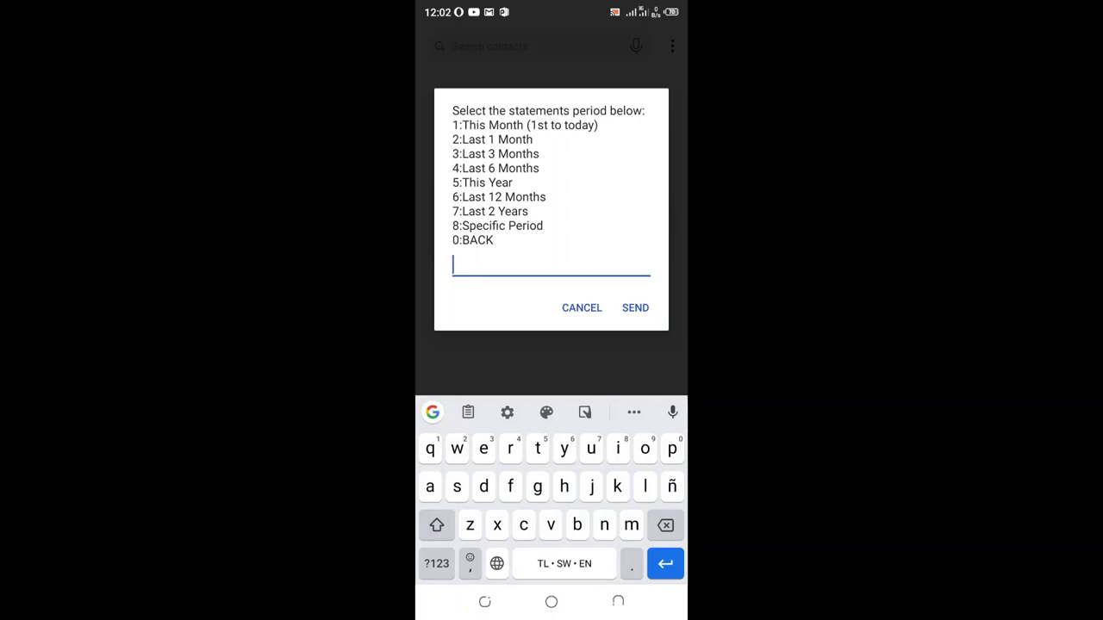
left_click(436, 563)
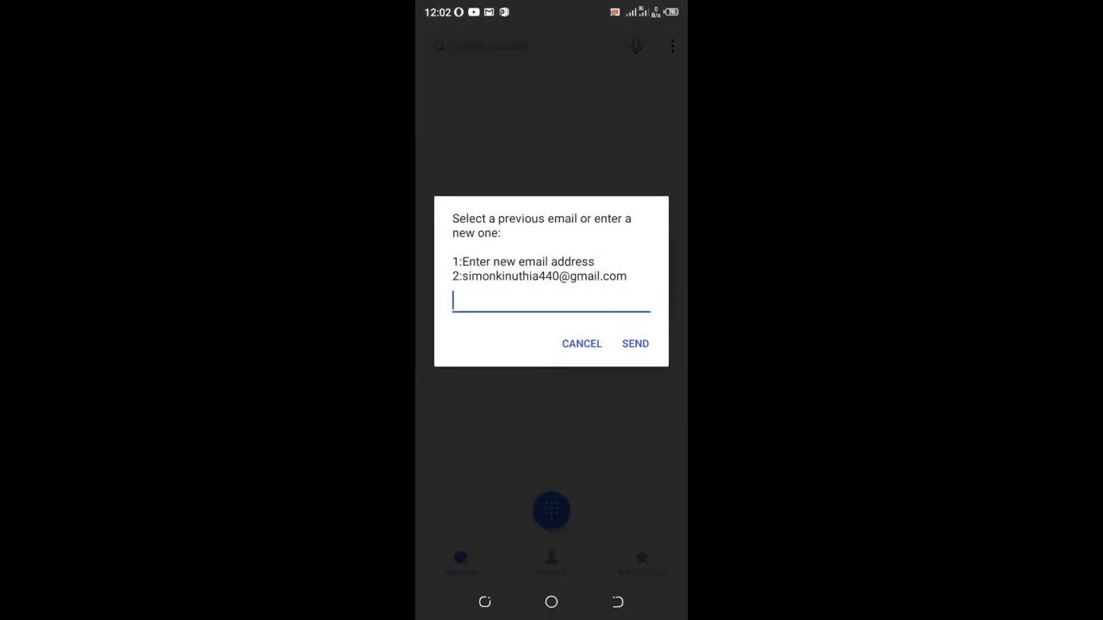
left_click(551, 300)
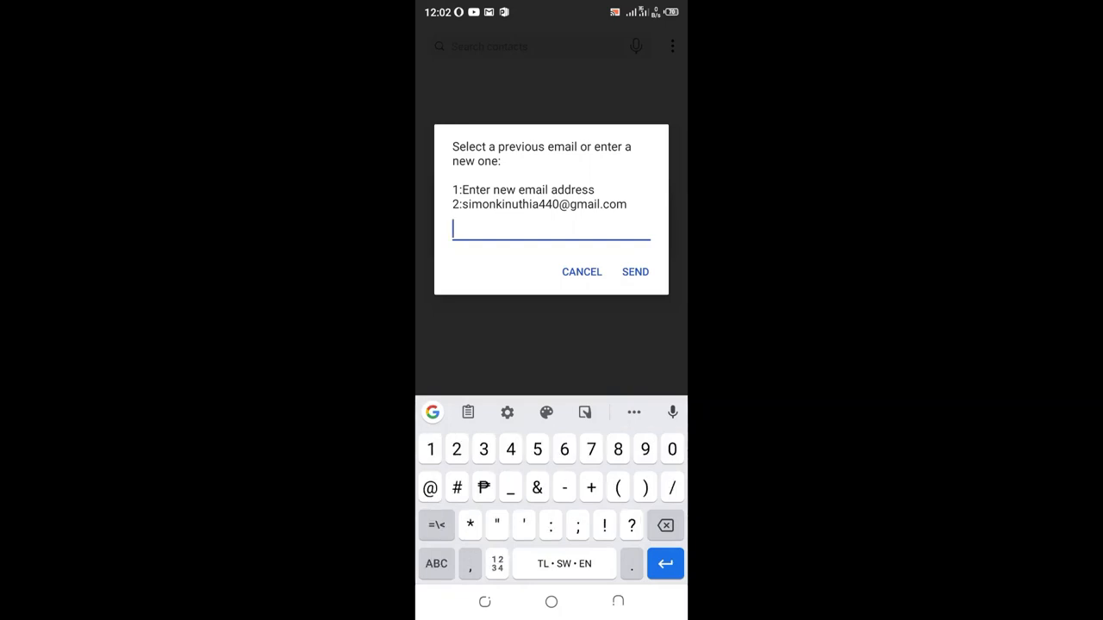
type("1")
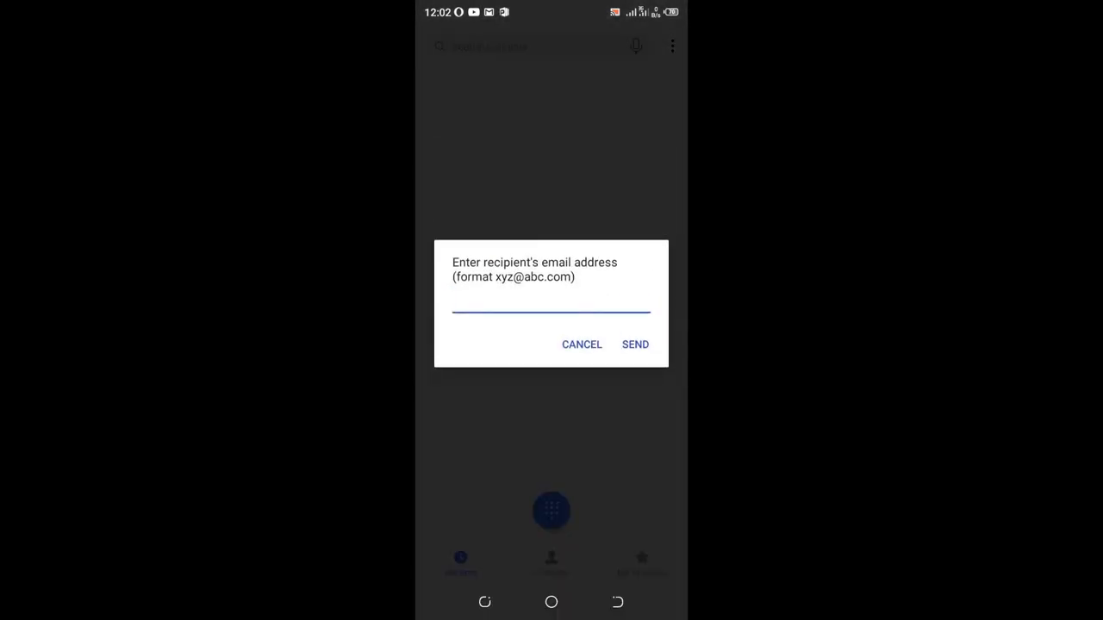
left_click(551, 305)
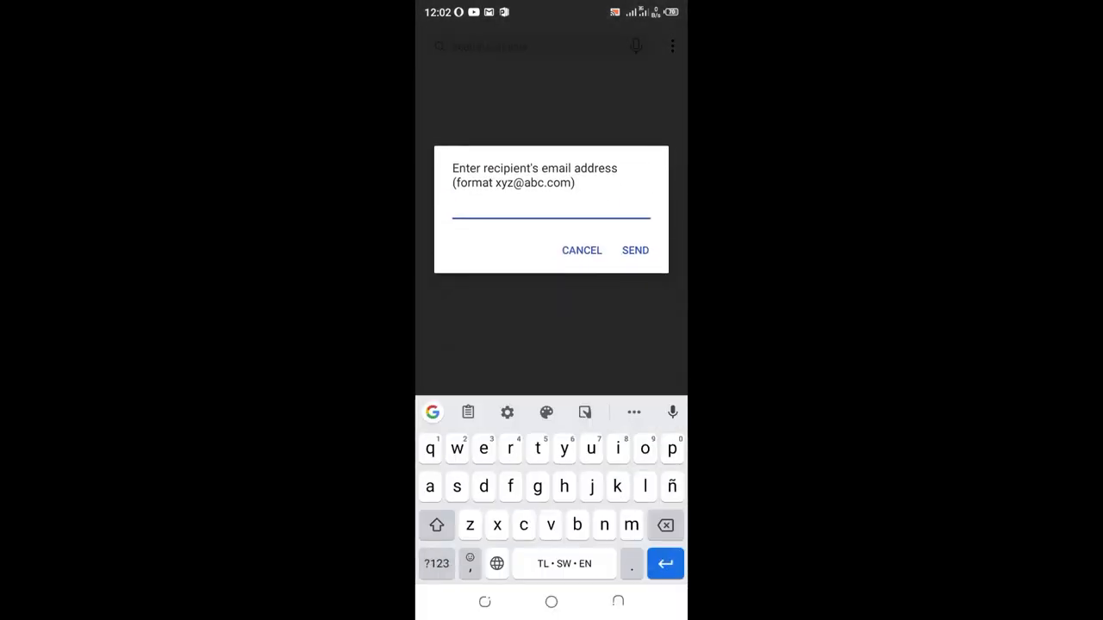
left_click(551, 211)
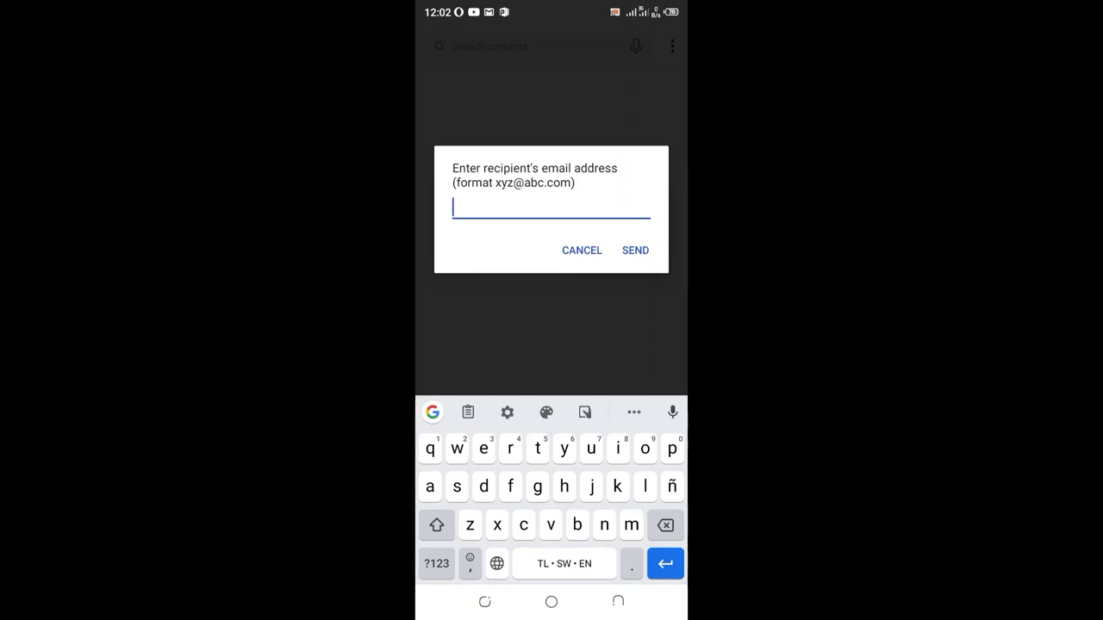
type("simo")
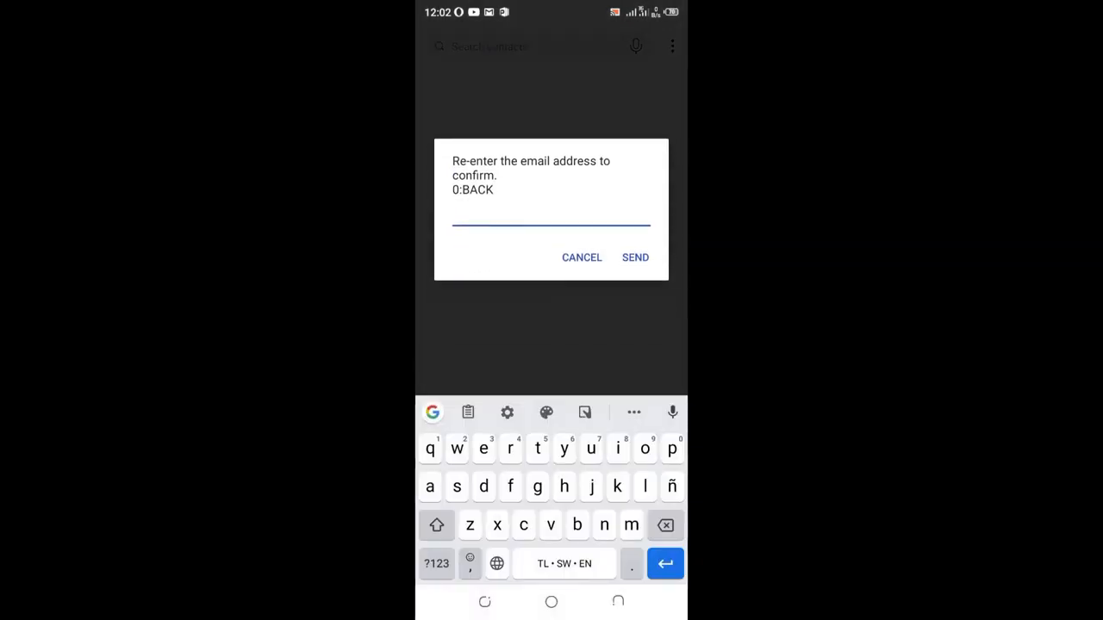
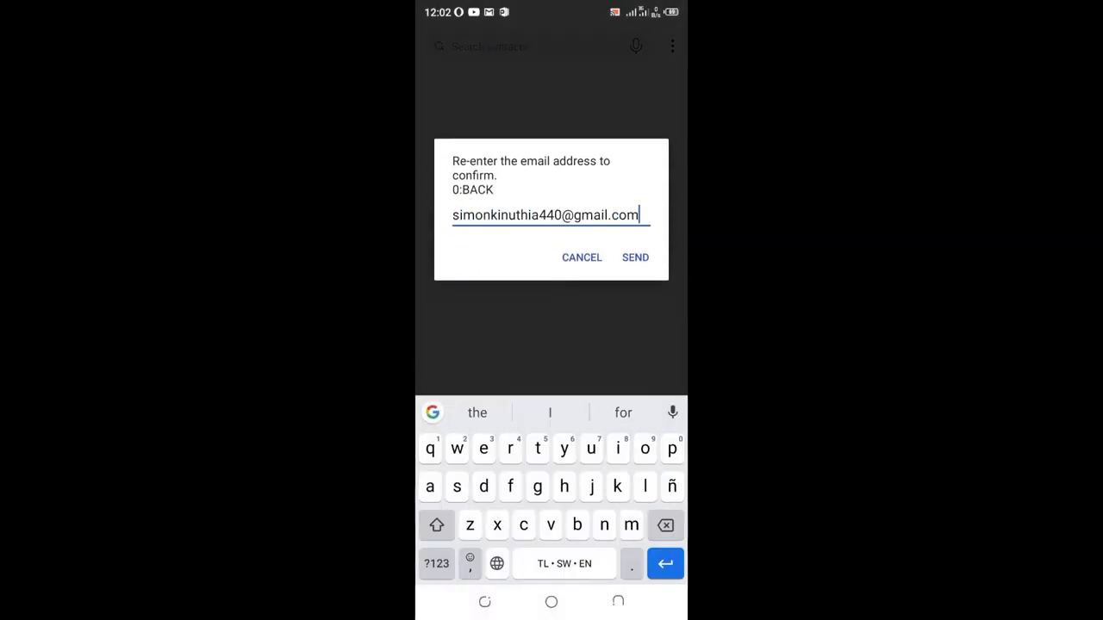
left_click(635, 257)
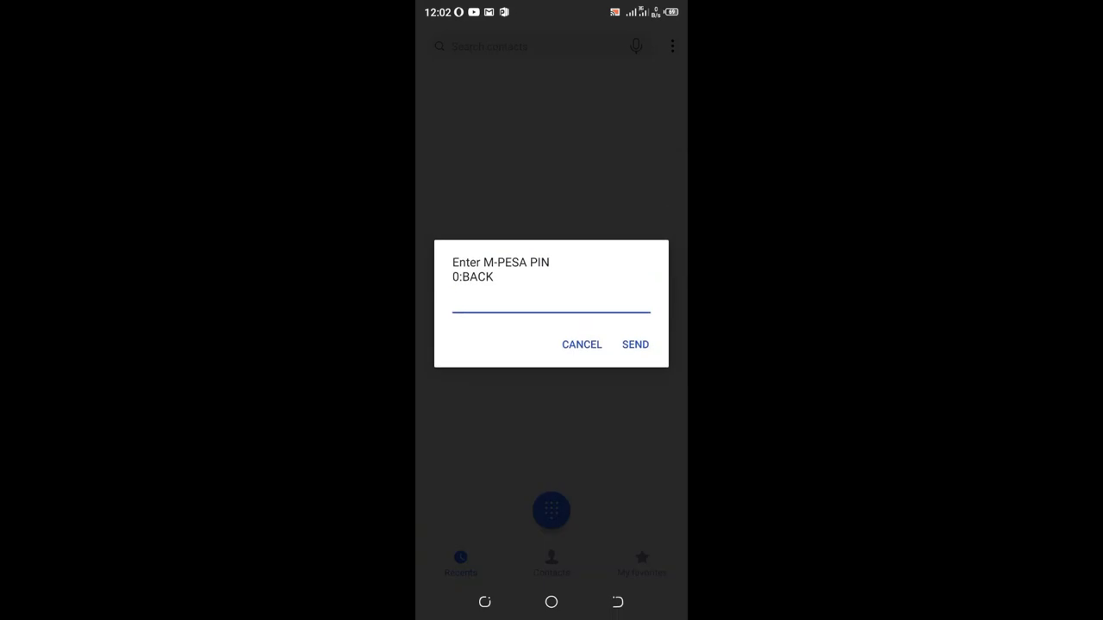
Enter the M-PESA PIN and send the statement request.
left_click(551, 310)
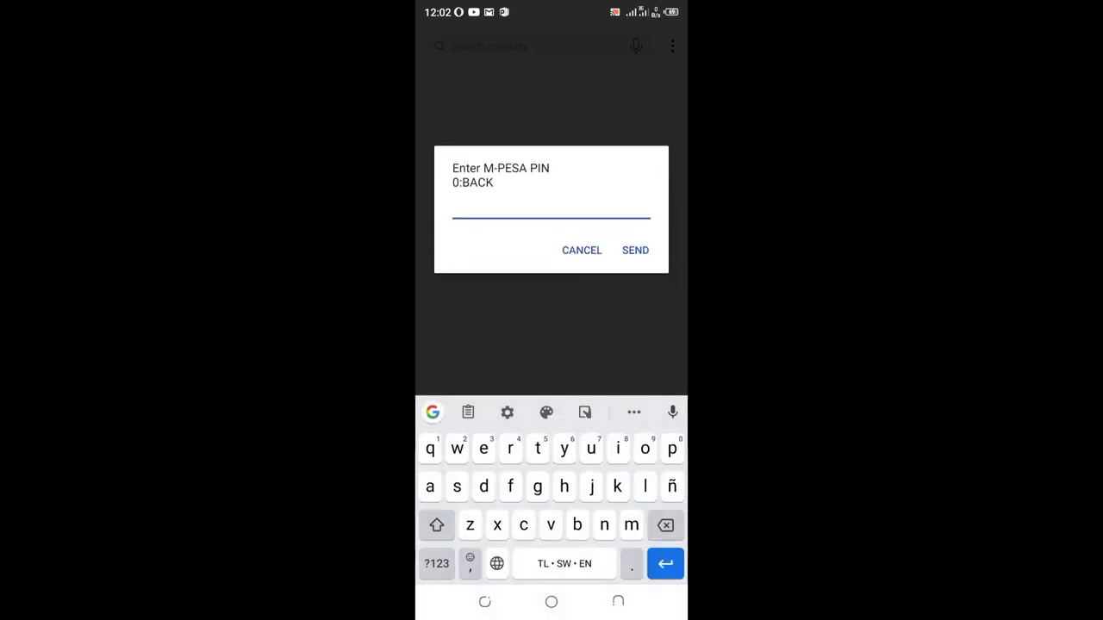
left_click(581, 250)
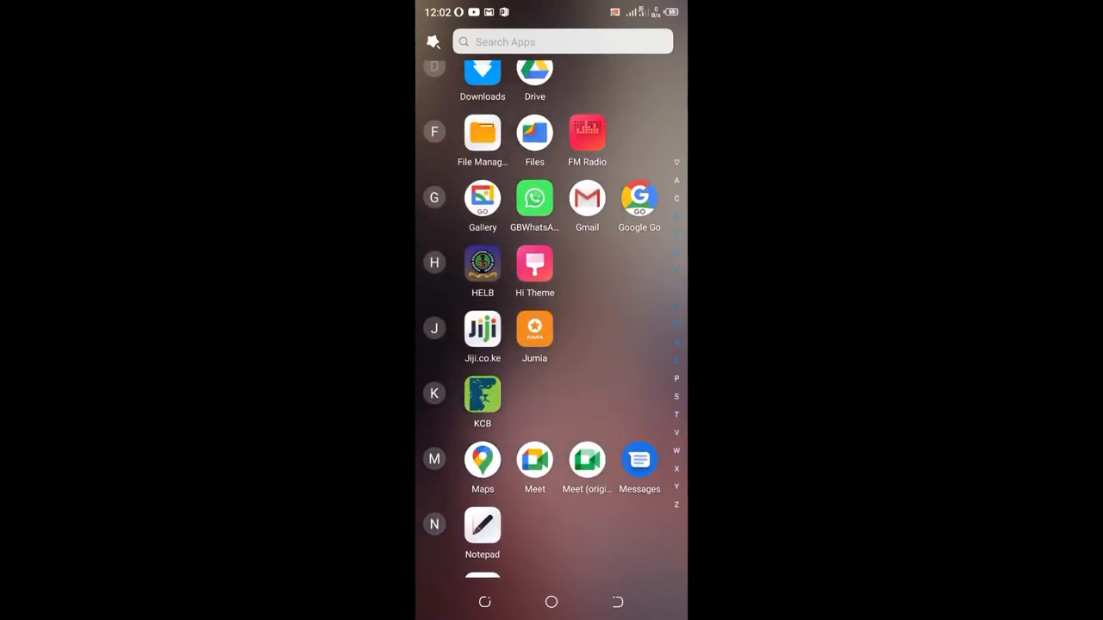
Open the latest M-PESA STATEMENTS email in Gmail and open its PDF with Adobe Acrobat.
left_click(587, 200)
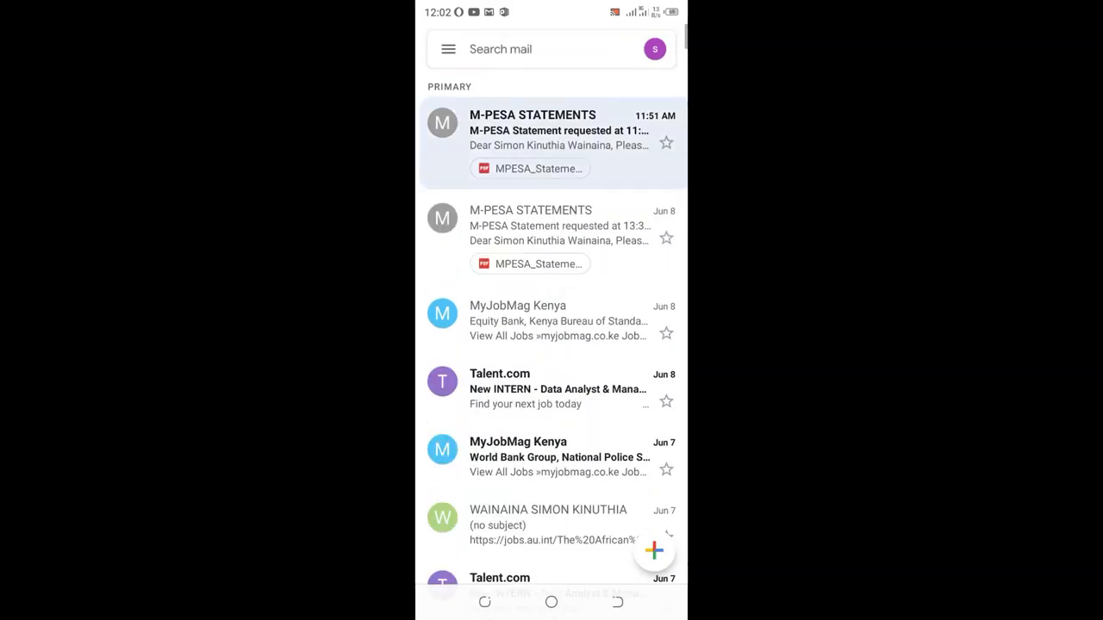
left_click(551, 142)
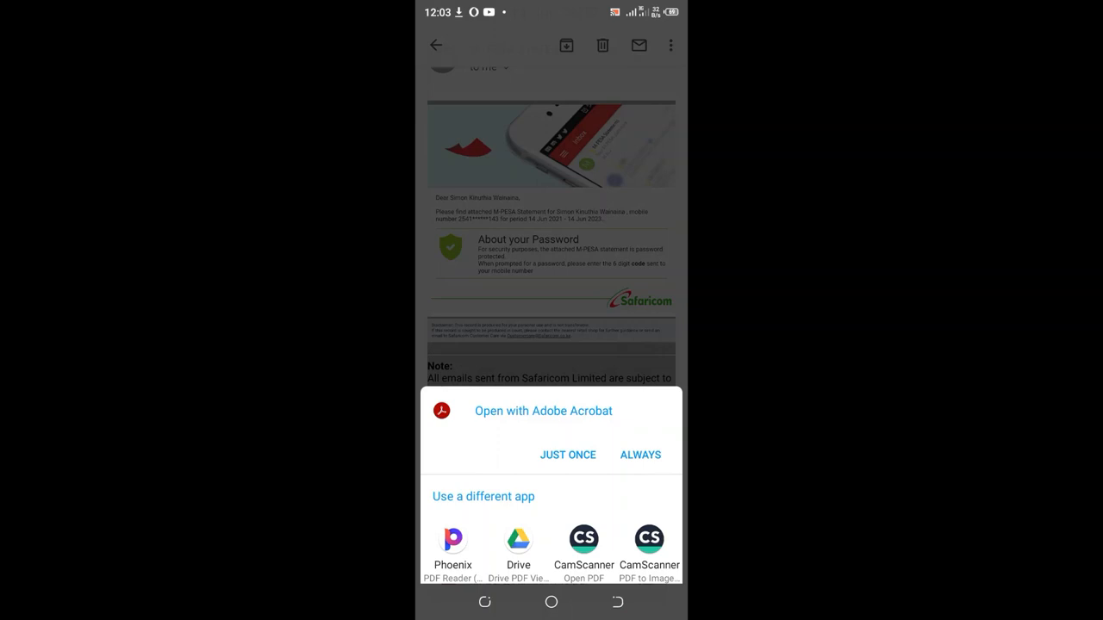
left_click(567, 455)
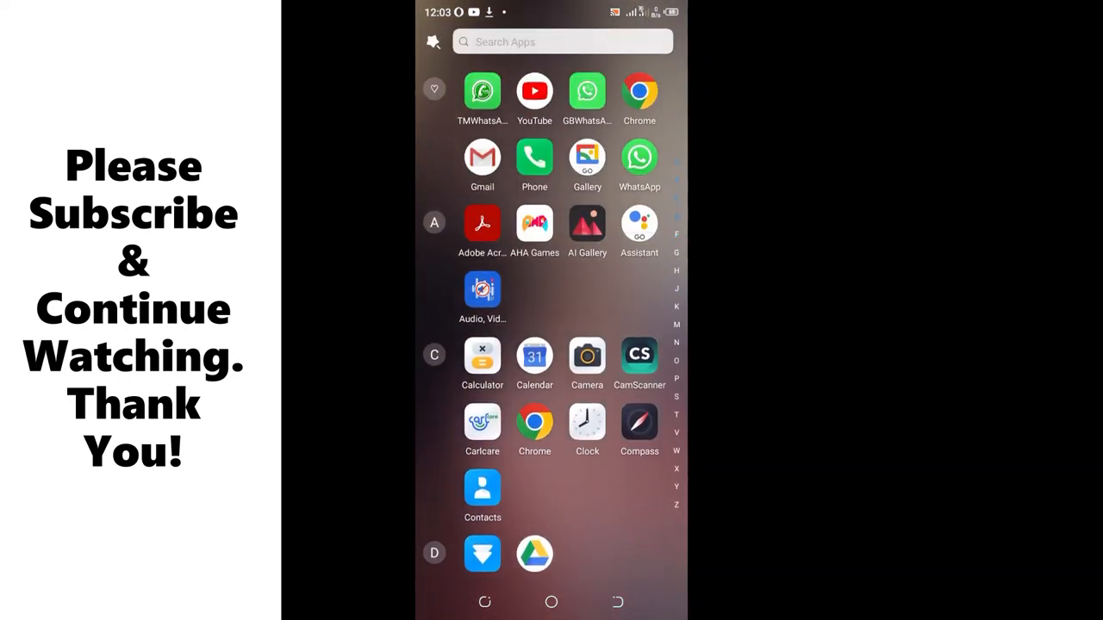
scroll("down", 3)
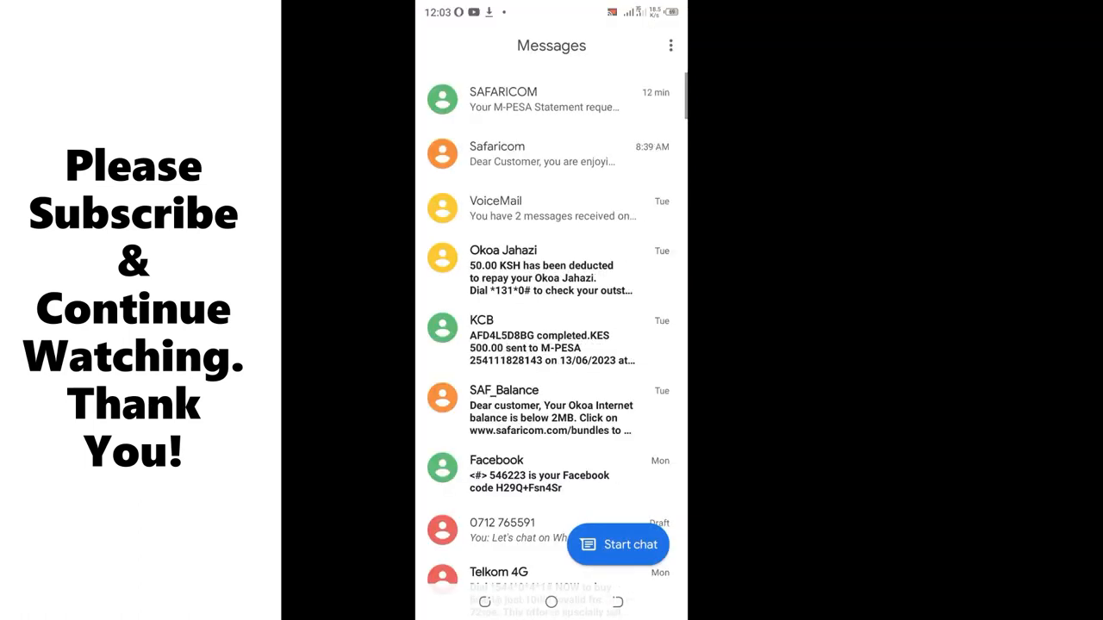
Open the SAFARICOM statement SMS to read the PDF password code.
left_click(534, 99)
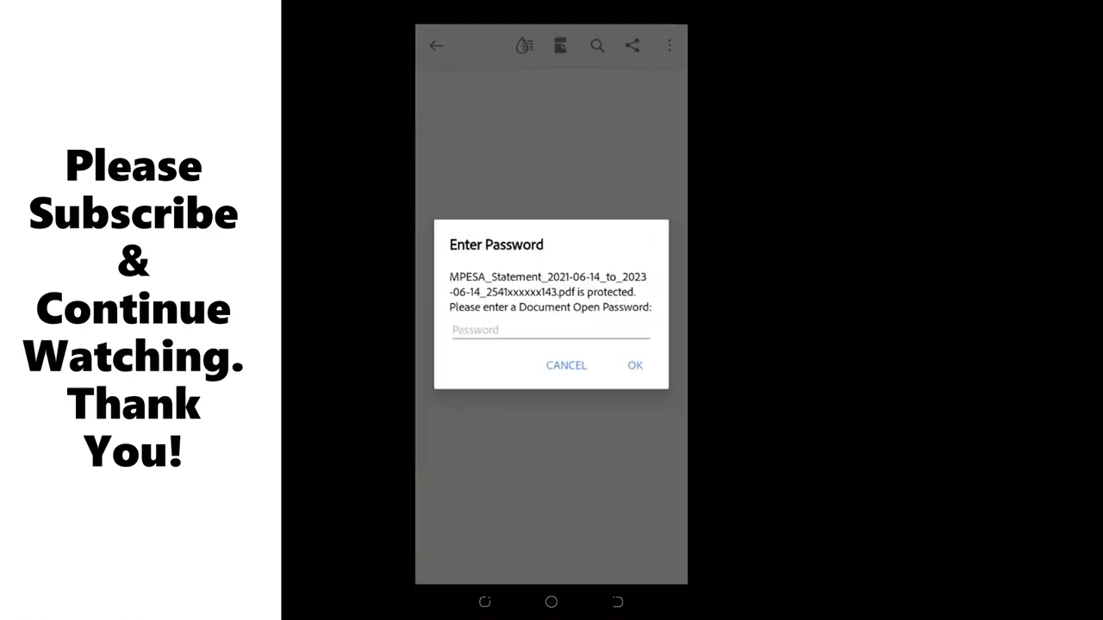
Enter the SMS code as the document password and confirm with OK.
left_click(551, 330)
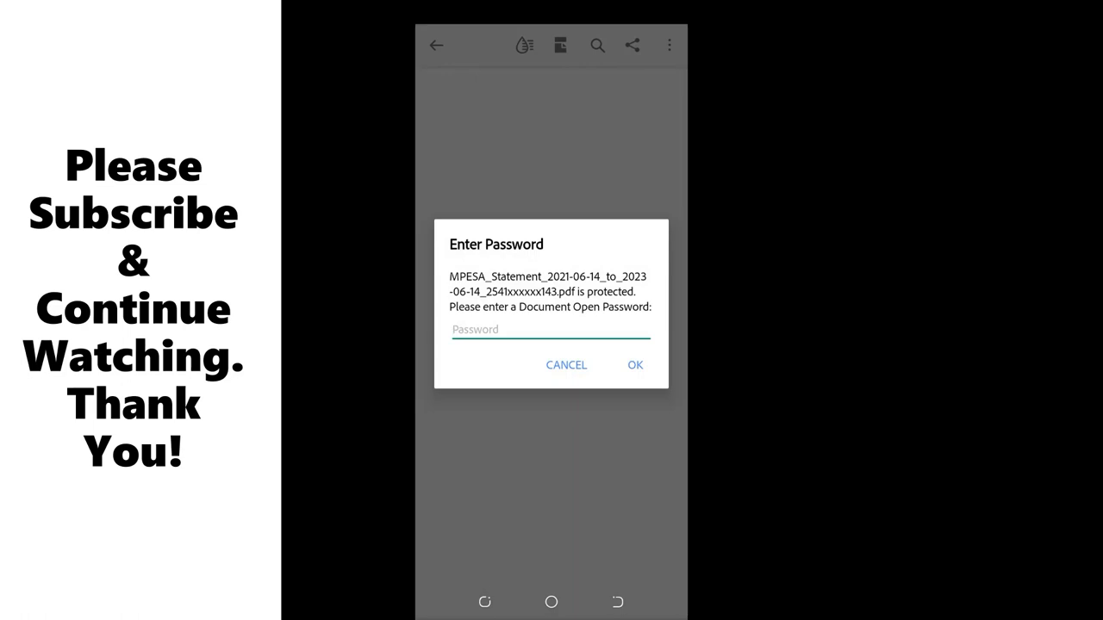
left_click(550, 329)
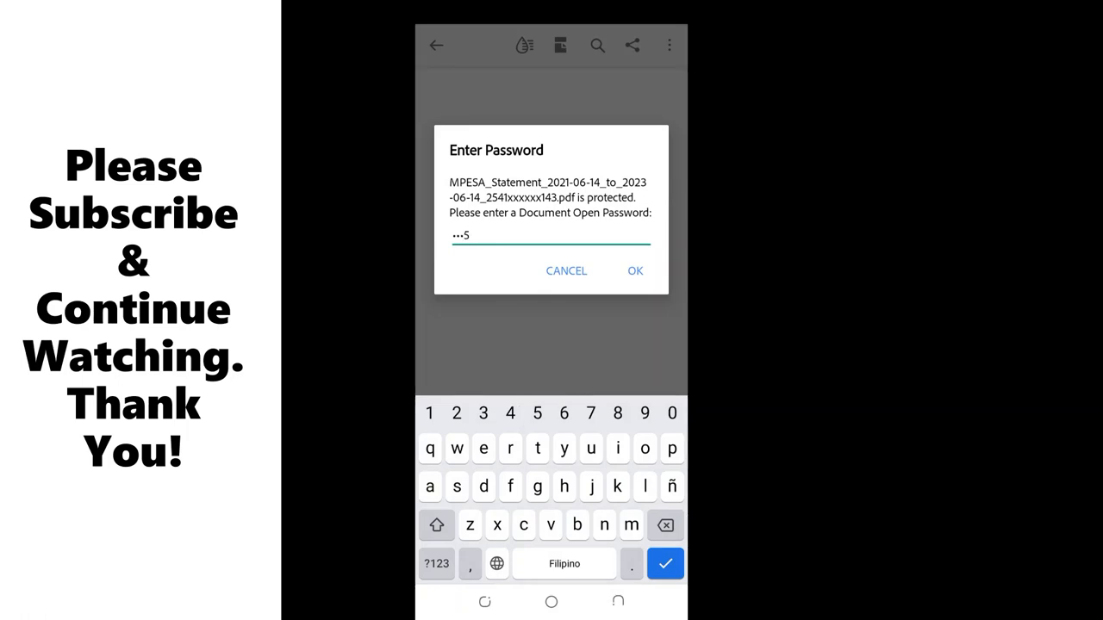
left_click(635, 271)
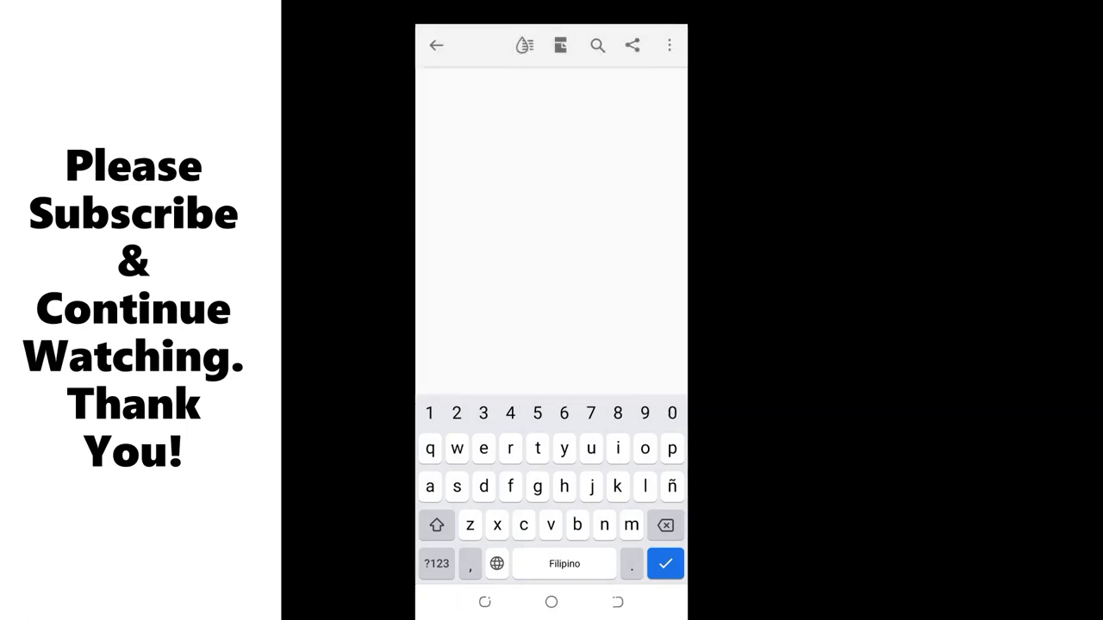
Hide the keyboard and scroll through the statement's summary and transaction pages.
left_click(665, 564)
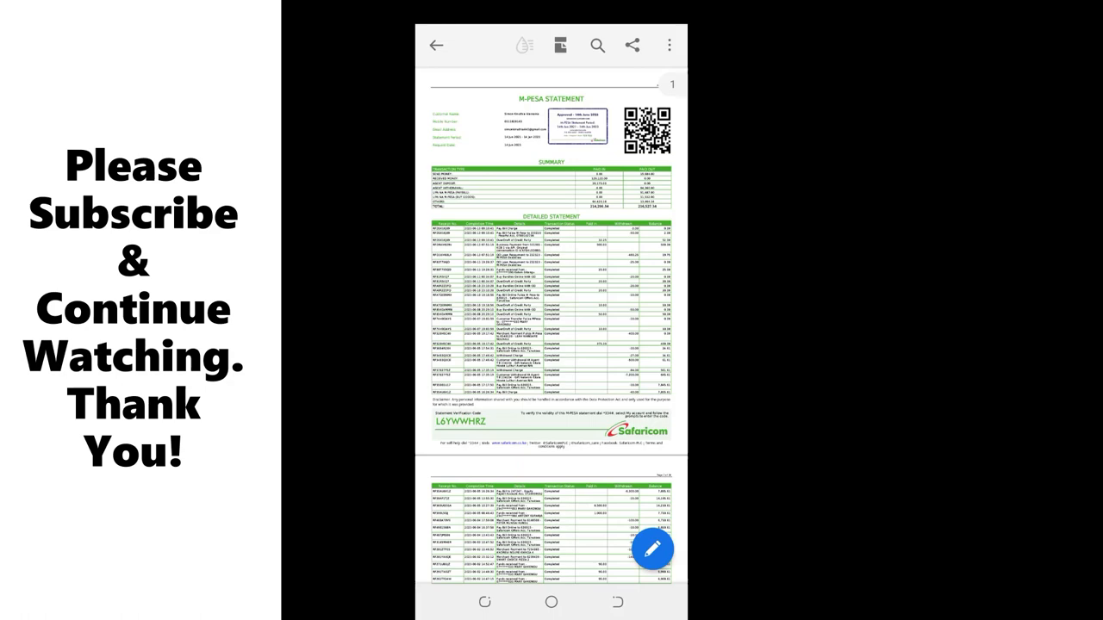
scroll("down", 3)
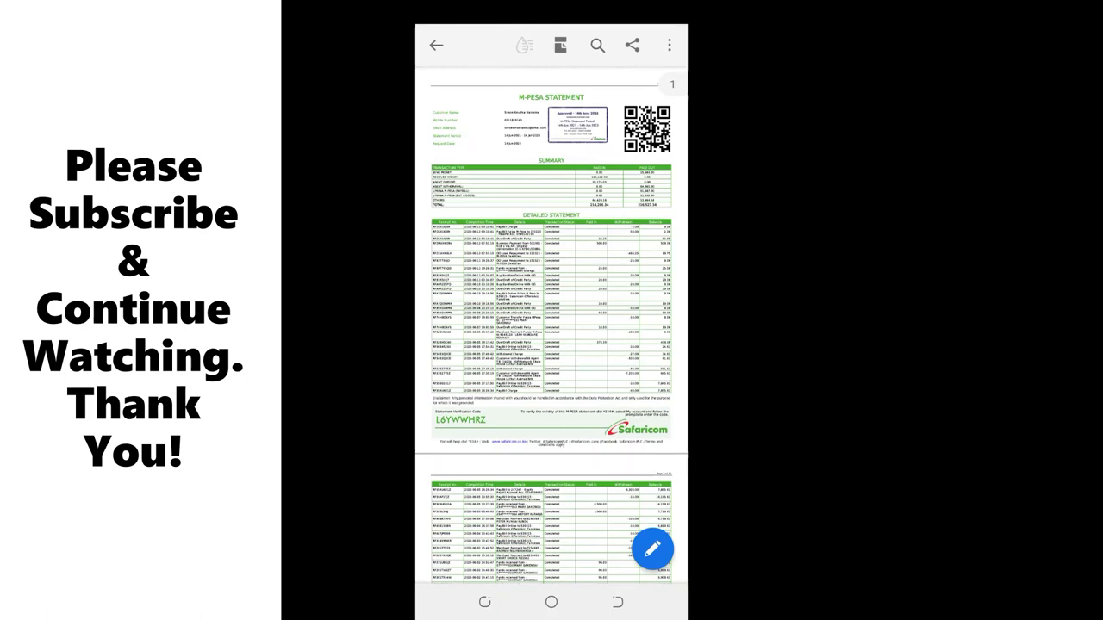
scroll("down", 3)
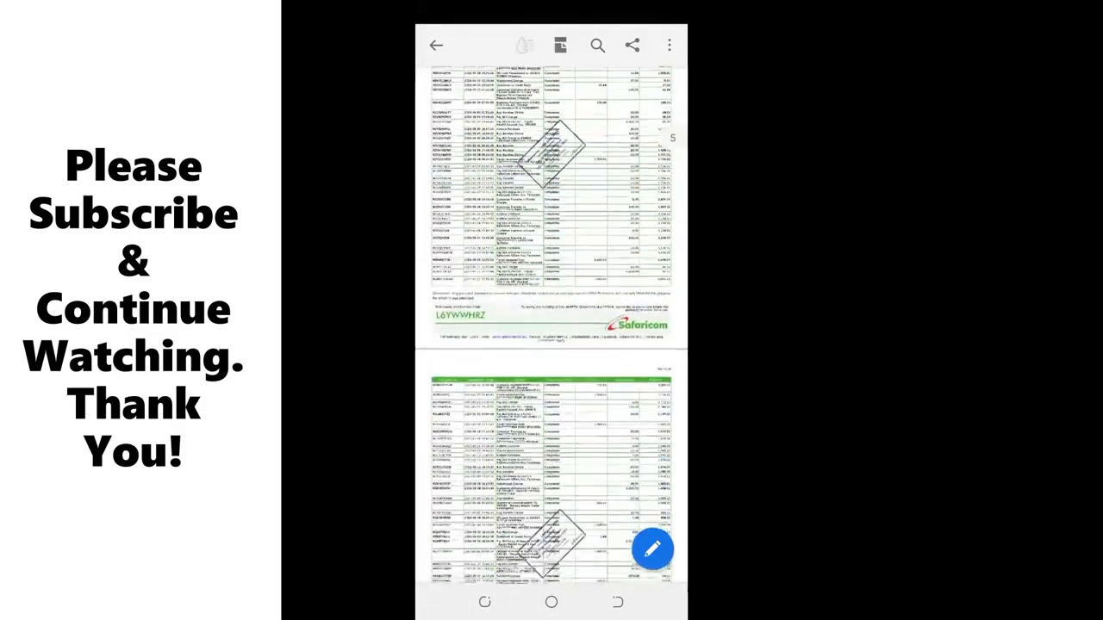
scroll("down", 3)
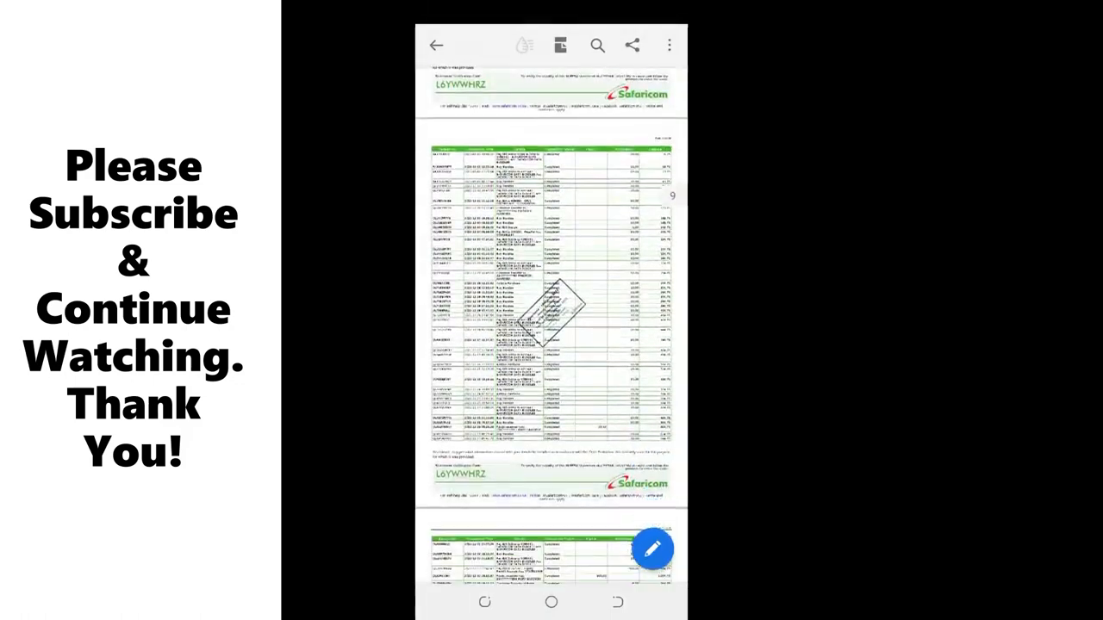